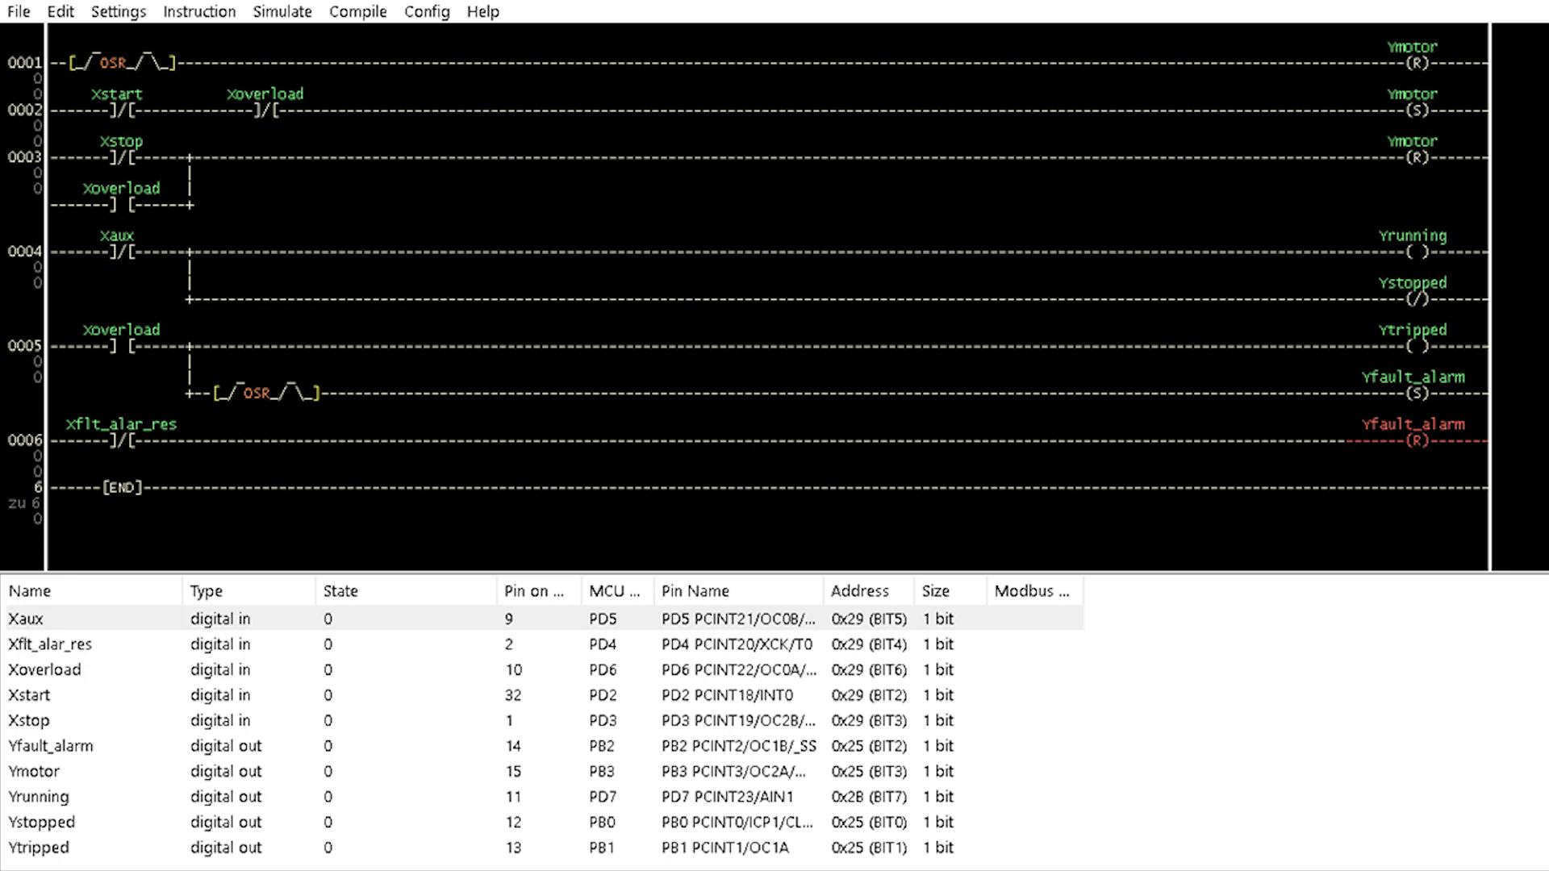
click(265, 111)
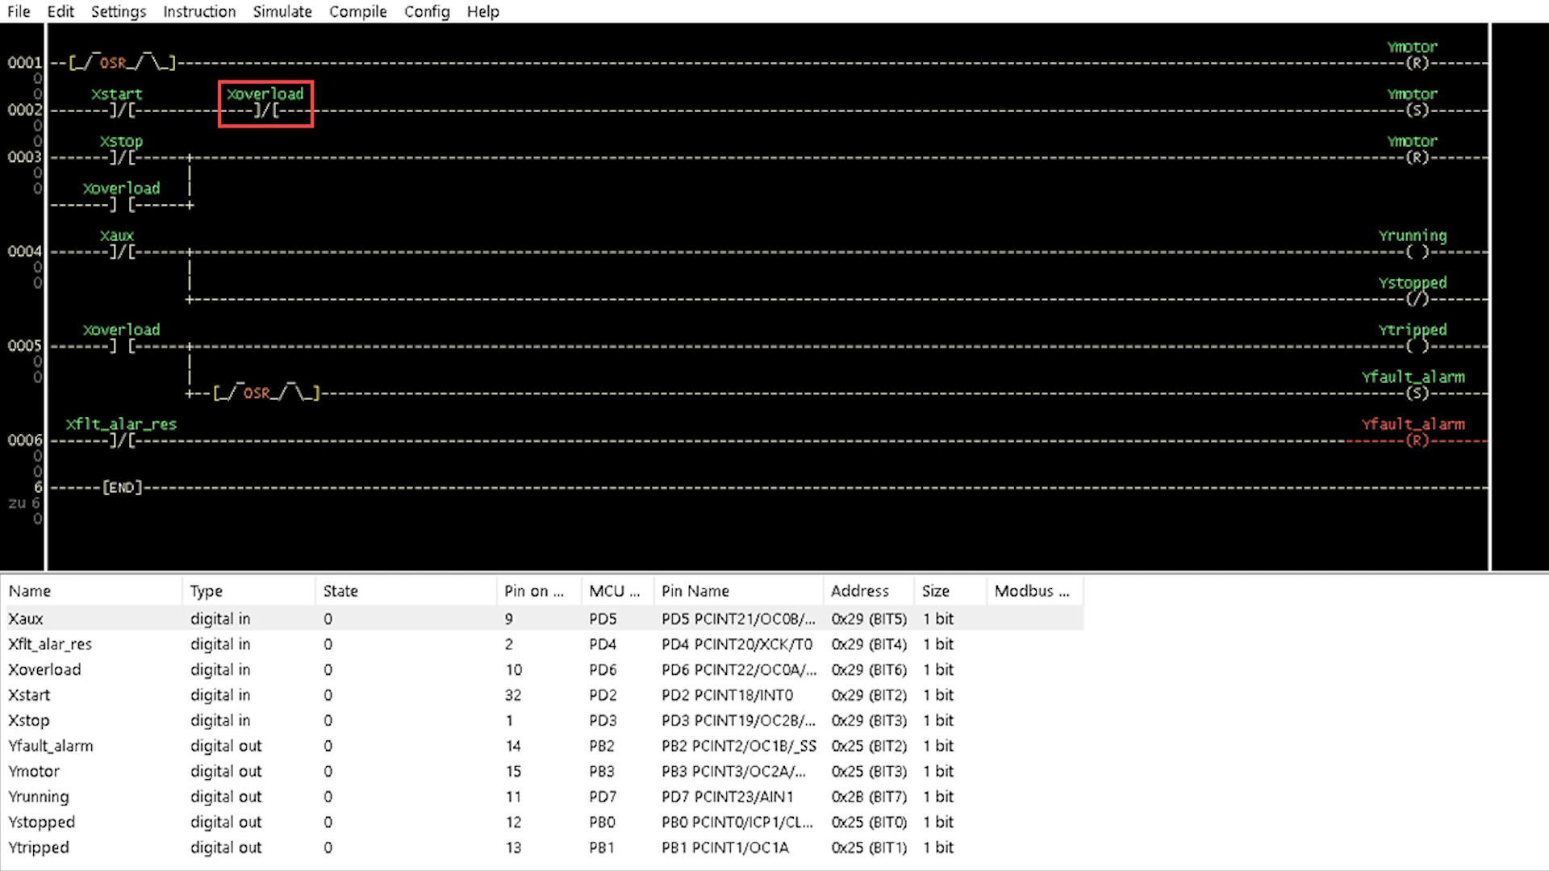
click(119, 206)
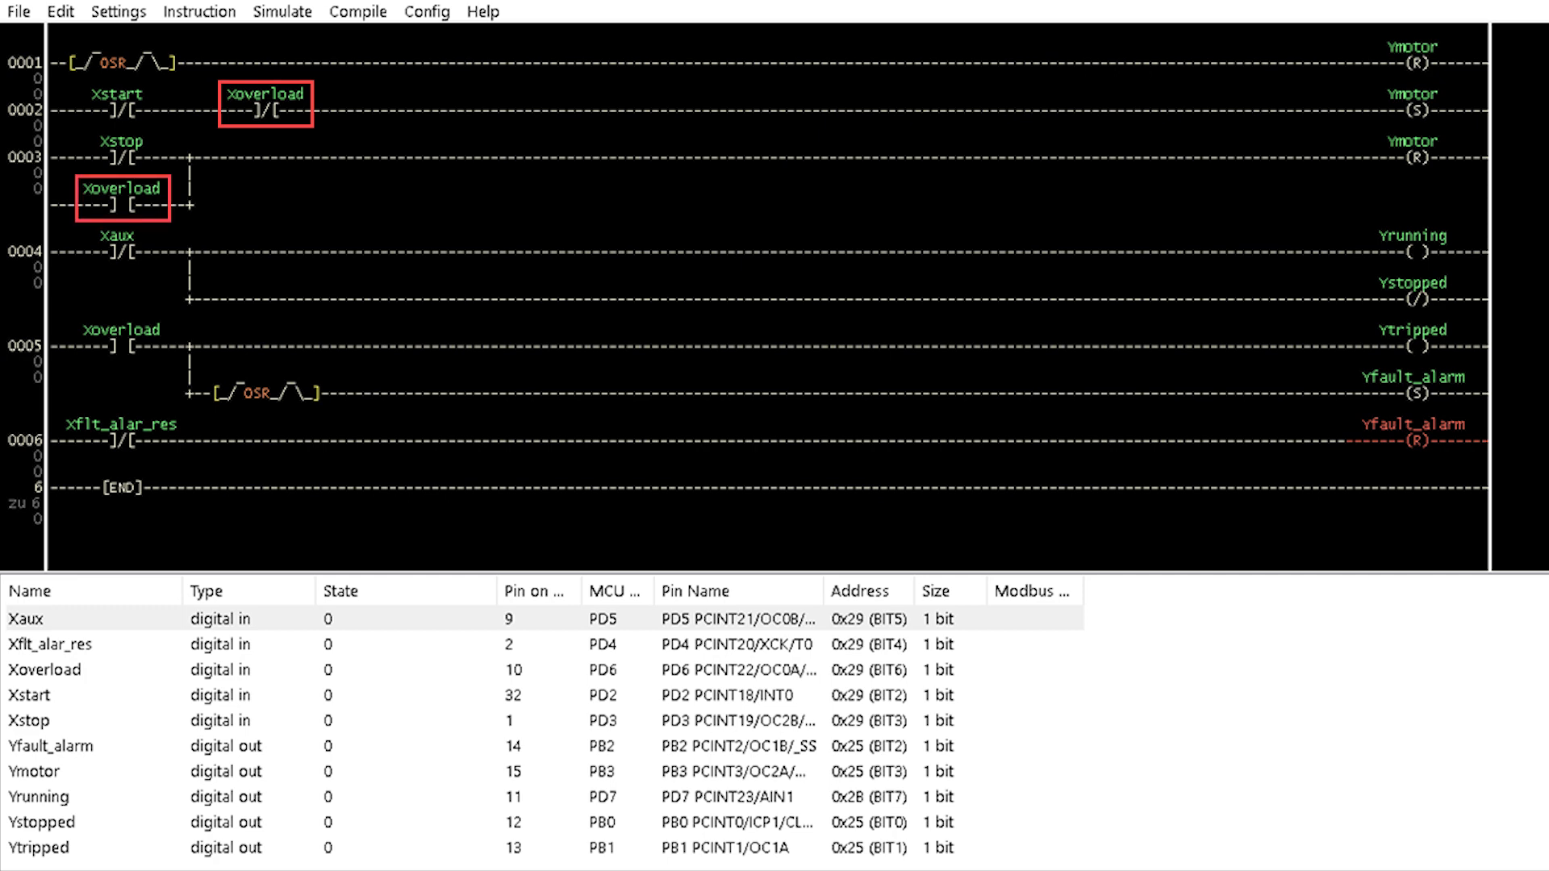